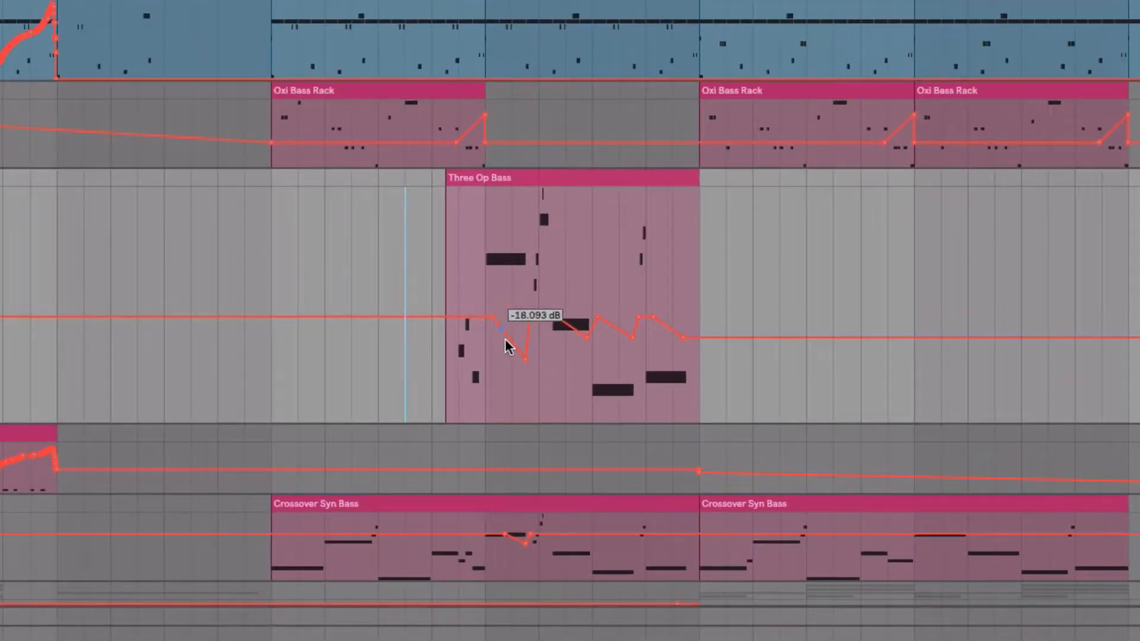
# - Reshape a volume dip in Three Op Bass, move the clip later, and tweak a breakpoint in its relocated automation
pyautogui.moveTo(510, 342); pyautogui.dragTo(661, 319)
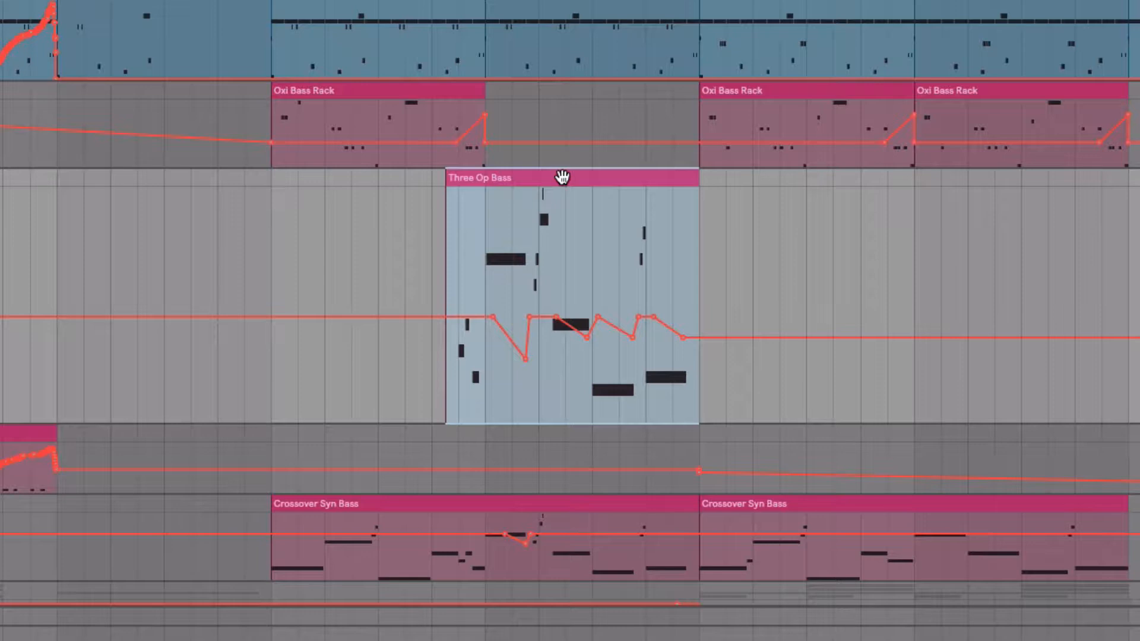
pyautogui.moveTo(563, 177); pyautogui.dragTo(825, 177)
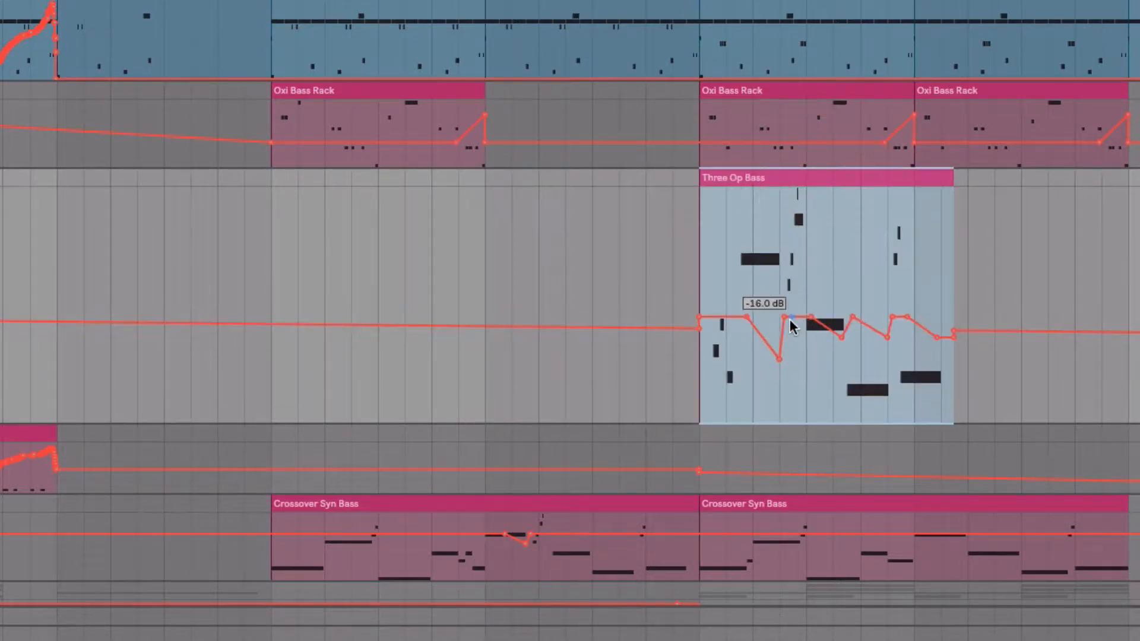
pyautogui.moveTo(791, 325); pyautogui.dragTo(683, 326)
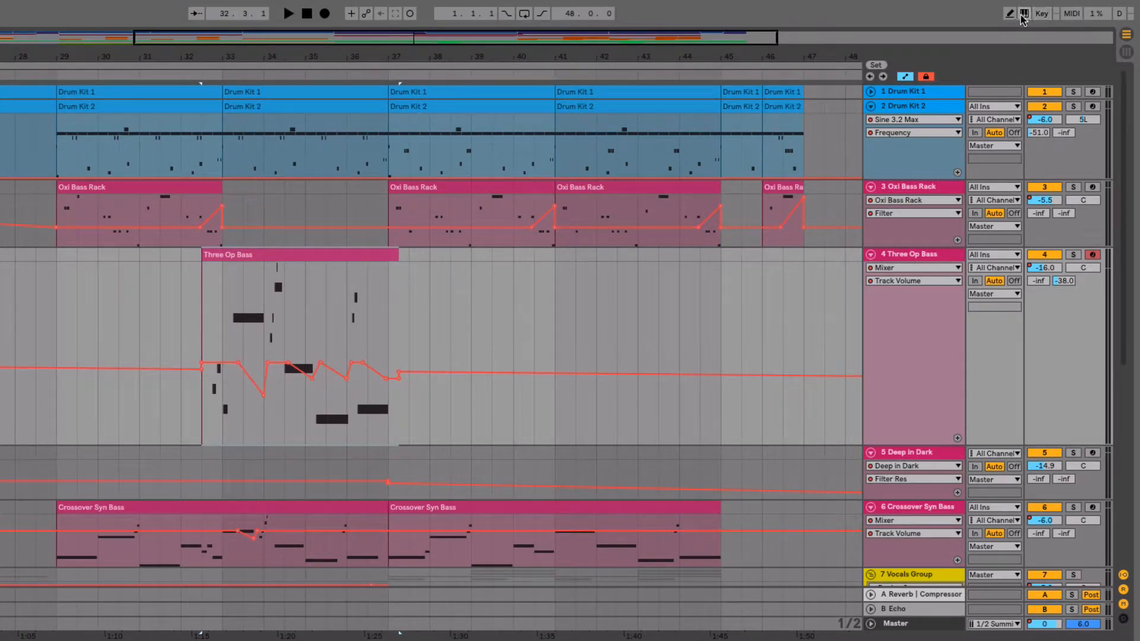
# - Assign the L key to the Lock Envelopes button in Key Map Mode, then exit mapping
pyautogui.click(1025, 15)
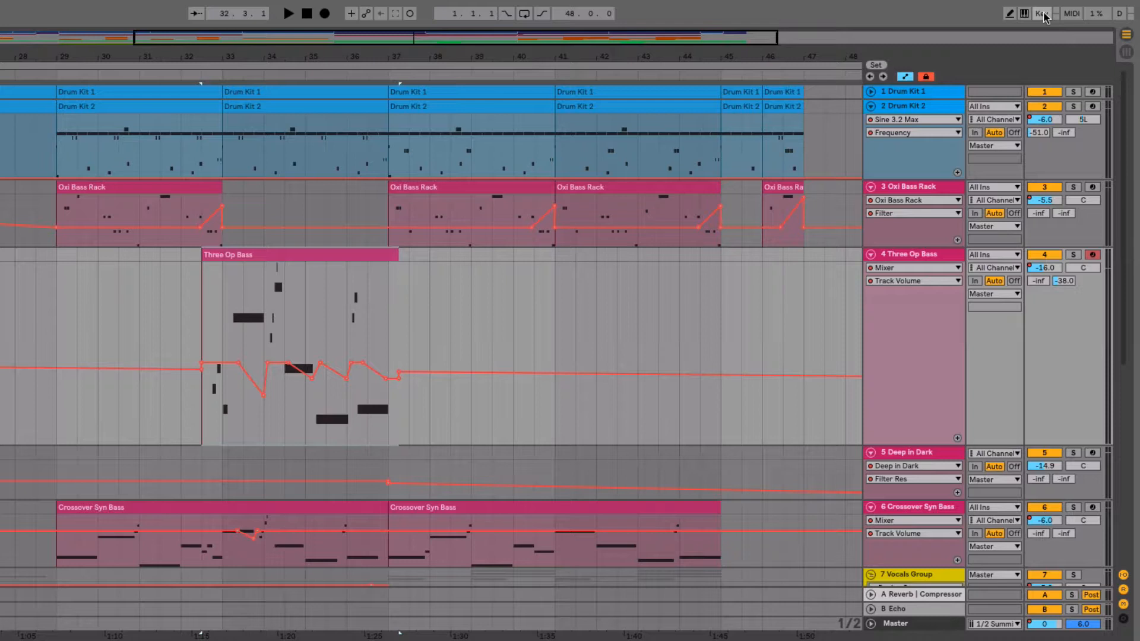
pyautogui.click(1038, 17)
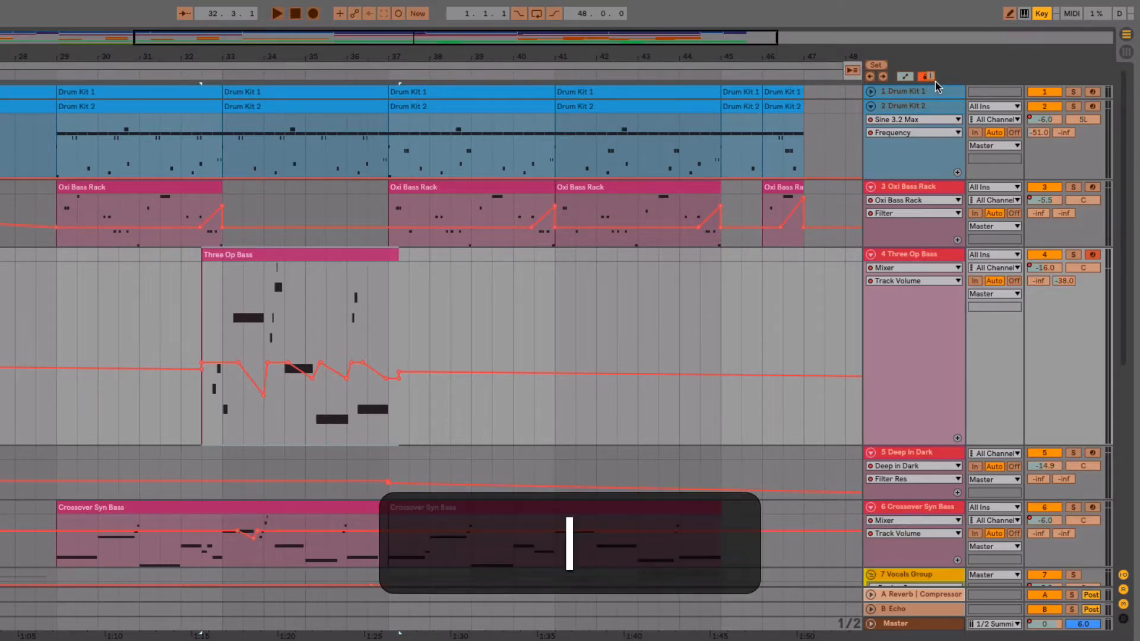
pyautogui.click(1024, 14)
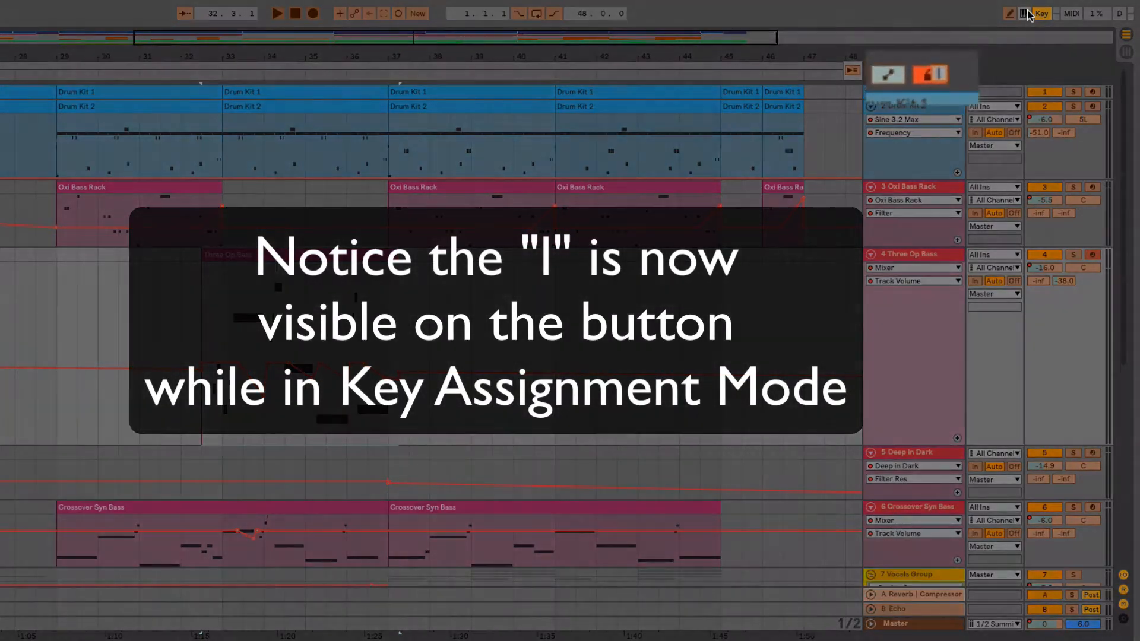
pyautogui.click(1041, 13)
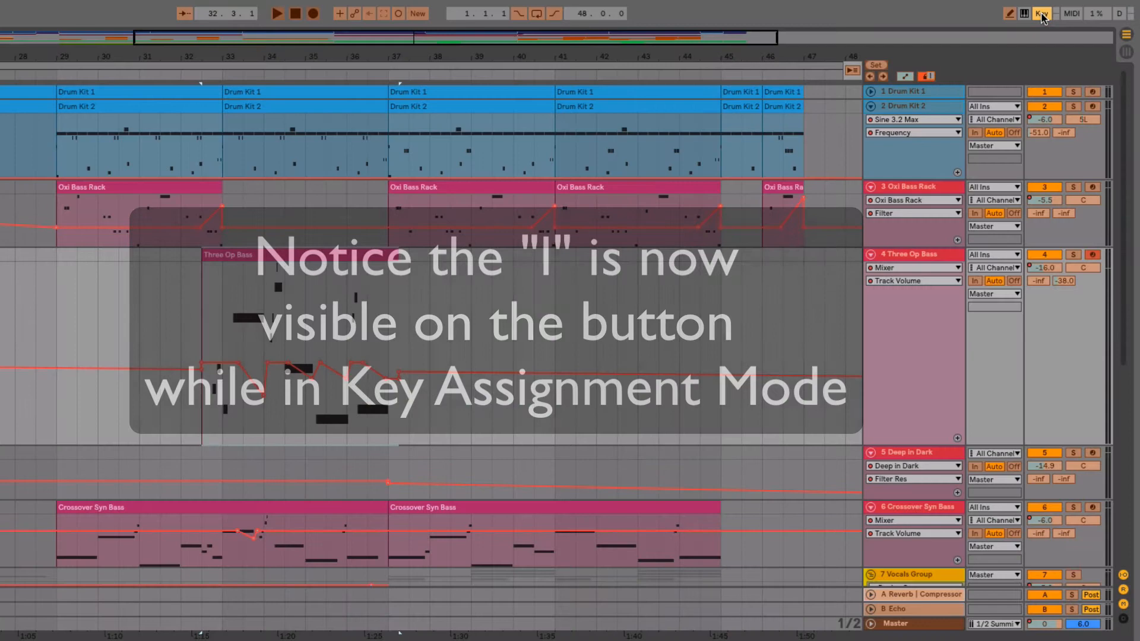
pyautogui.click(1040, 13)
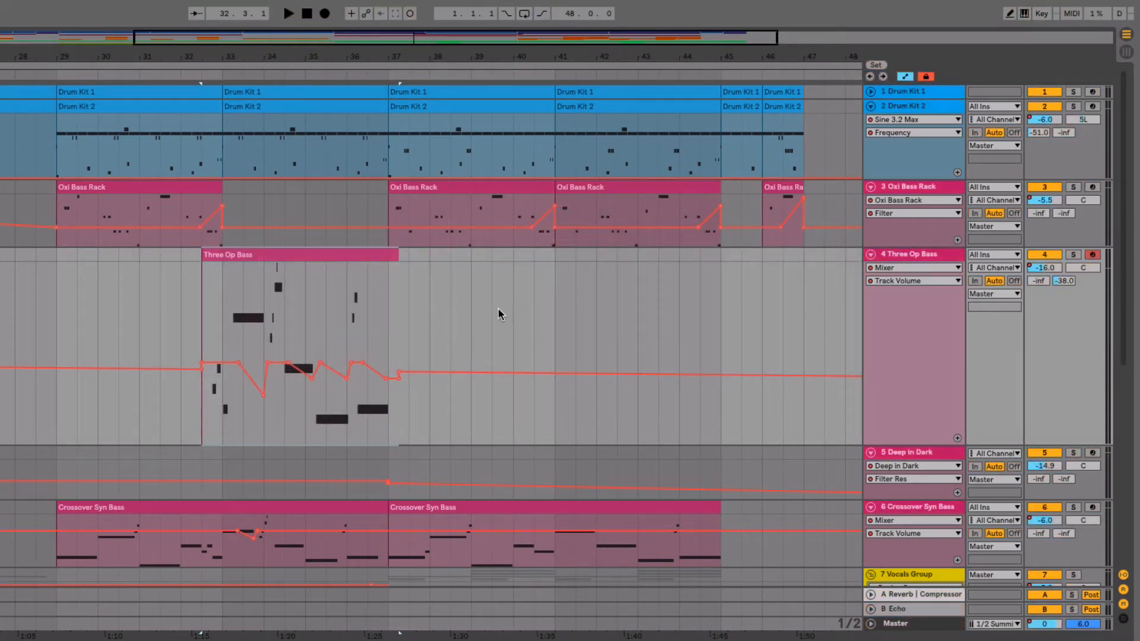